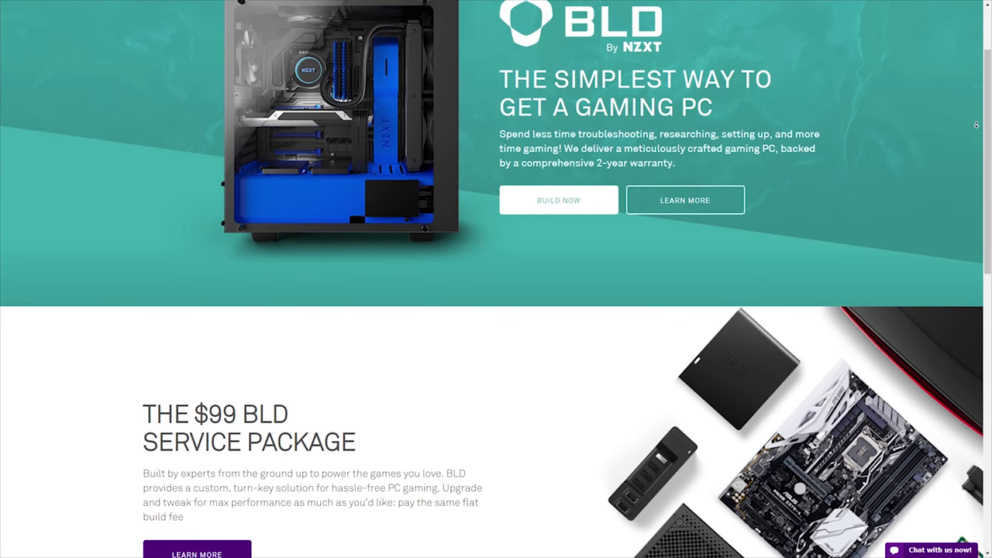
Customize the recommended H500i build and add the red Cablemod cable extension kit, totaling $1,623.90
scroll(down, 3)
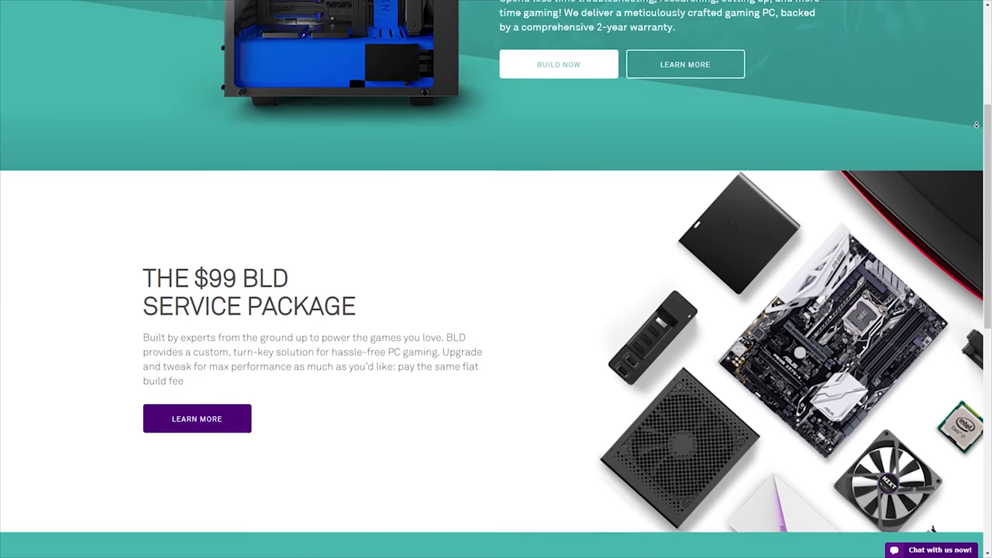
scroll(down, 3)
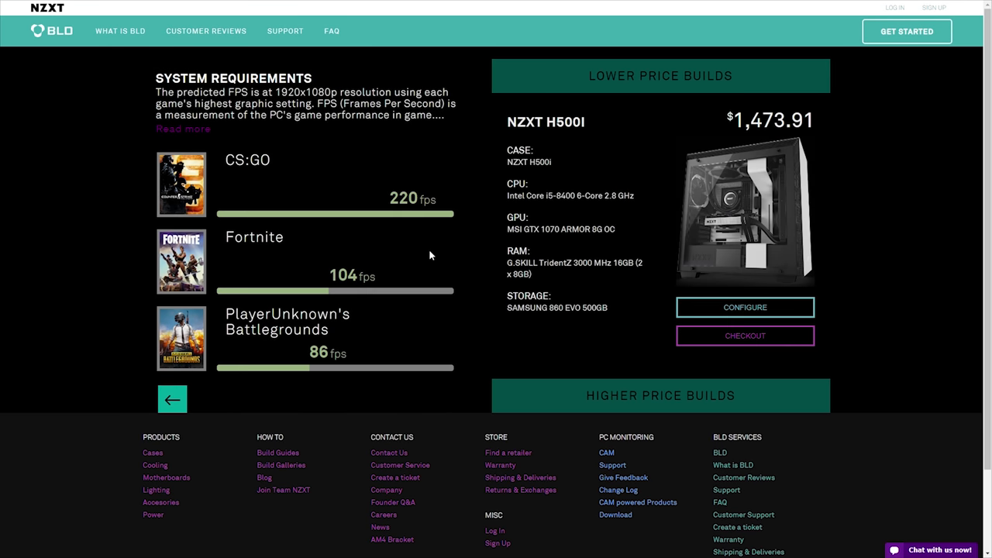
click(744, 307)
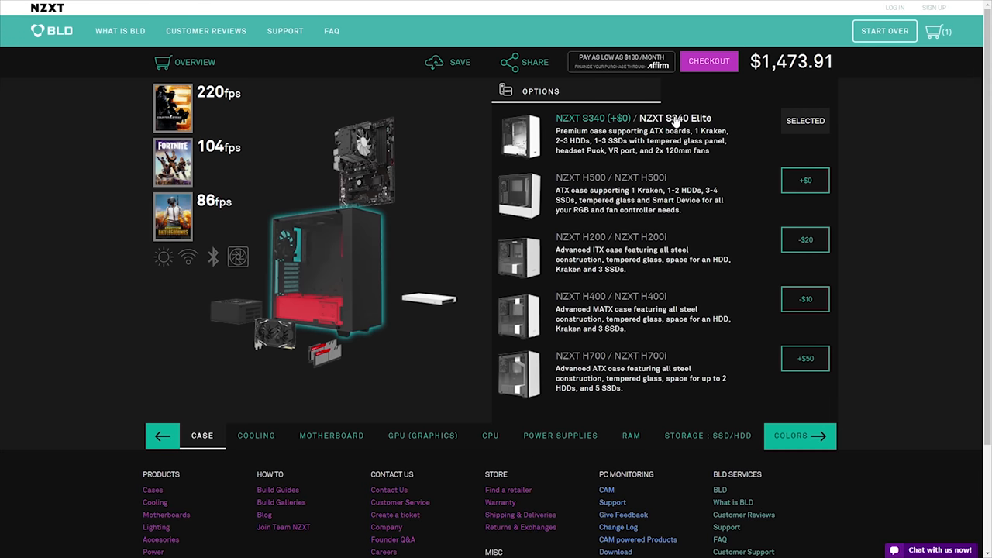
click(805, 180)
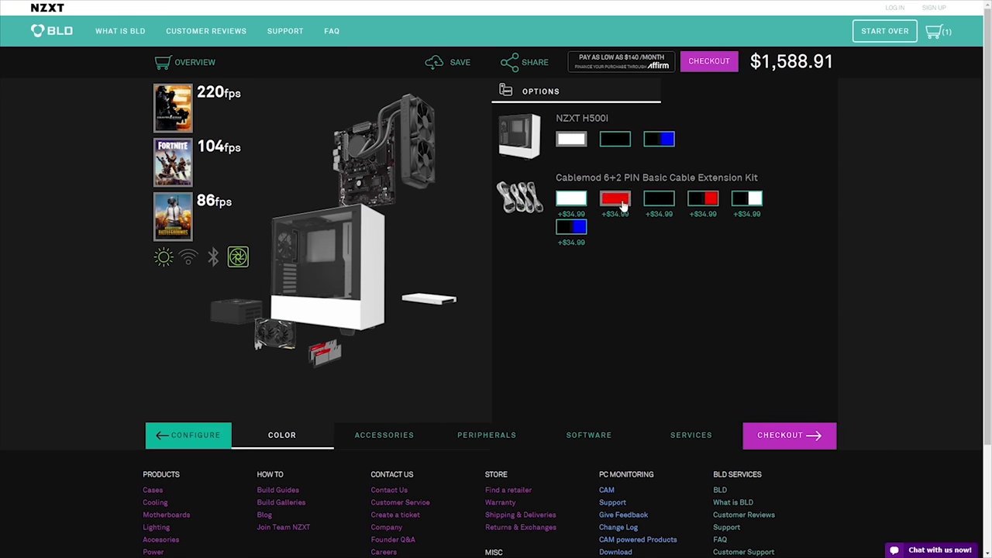
click(614, 139)
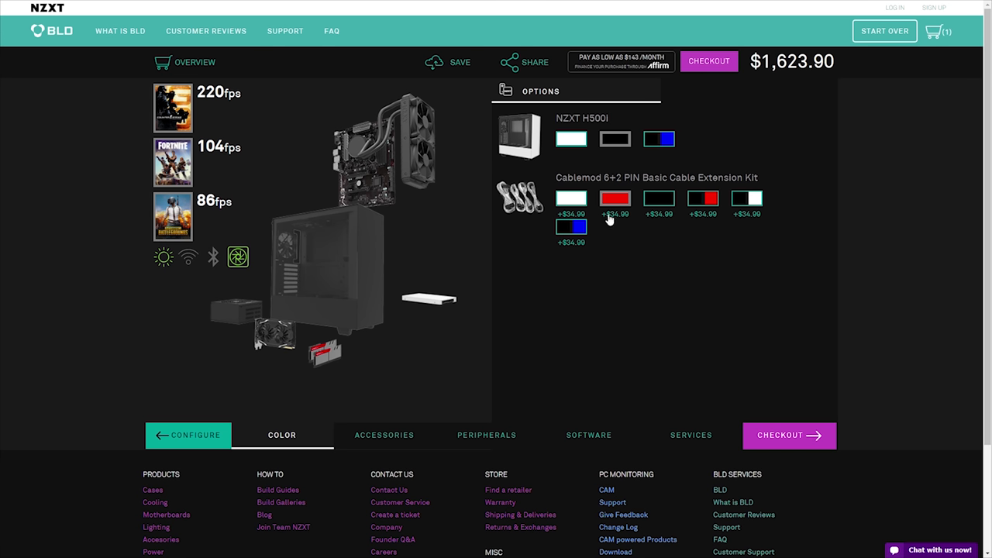